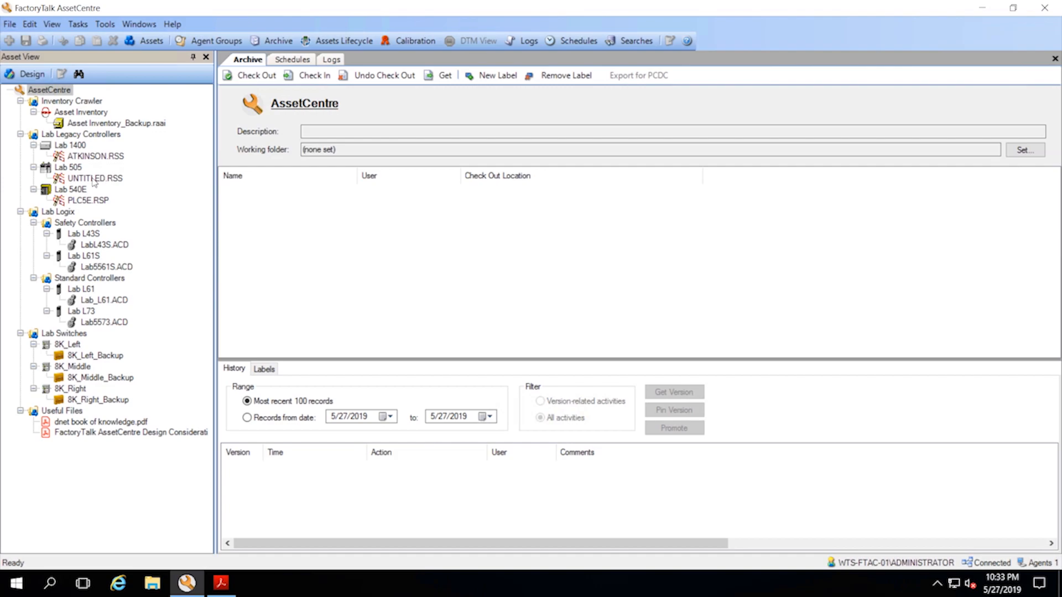
pyautogui.moveTo(85, 229)
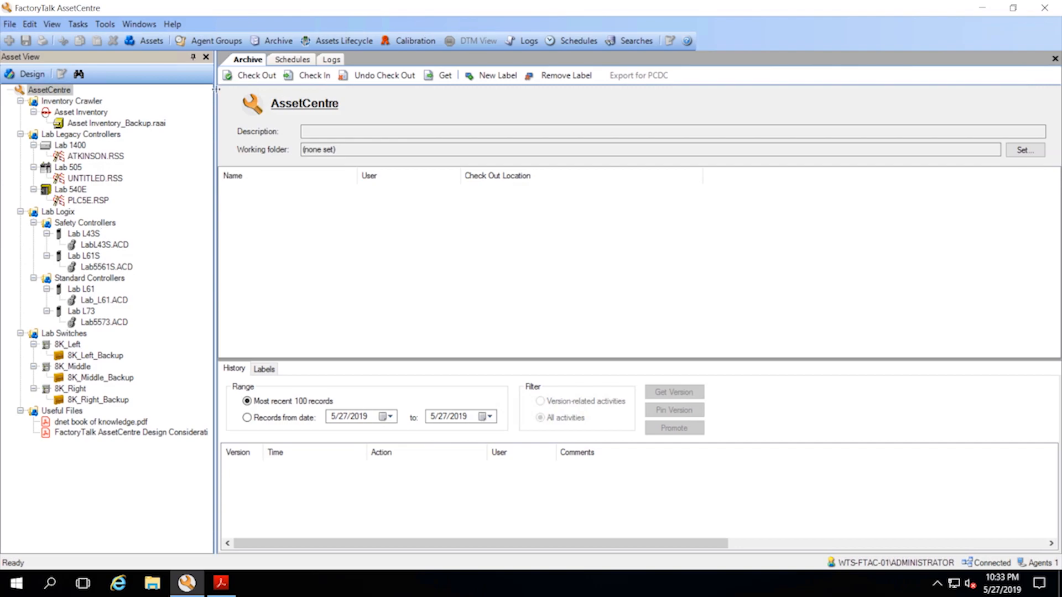
# Show the Logix controllers in the Check Program Difference backup schedule, with their compare results.
pyautogui.click(293, 60)
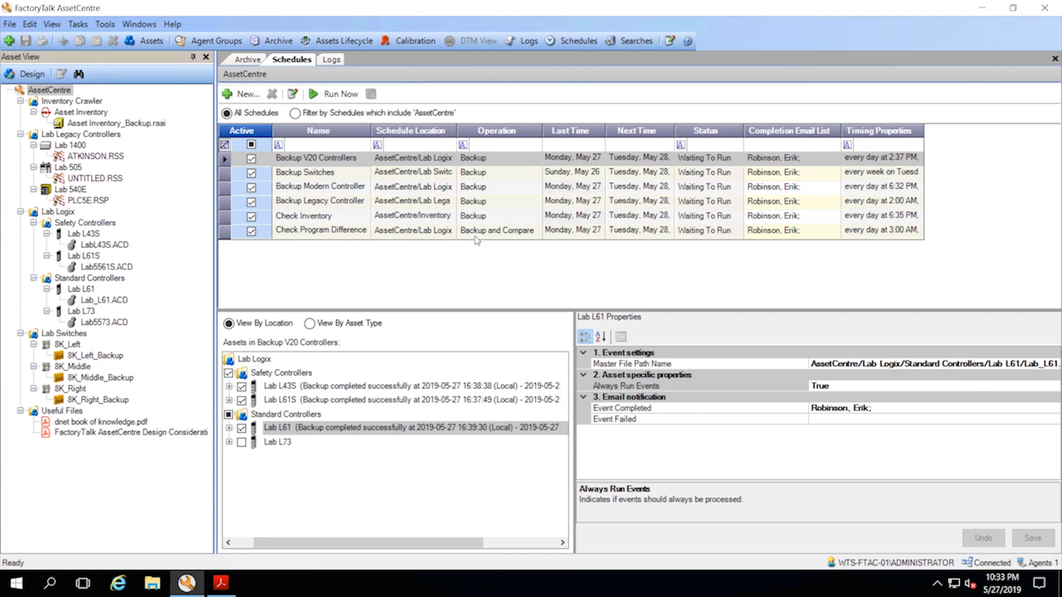
pyautogui.click(320, 230)
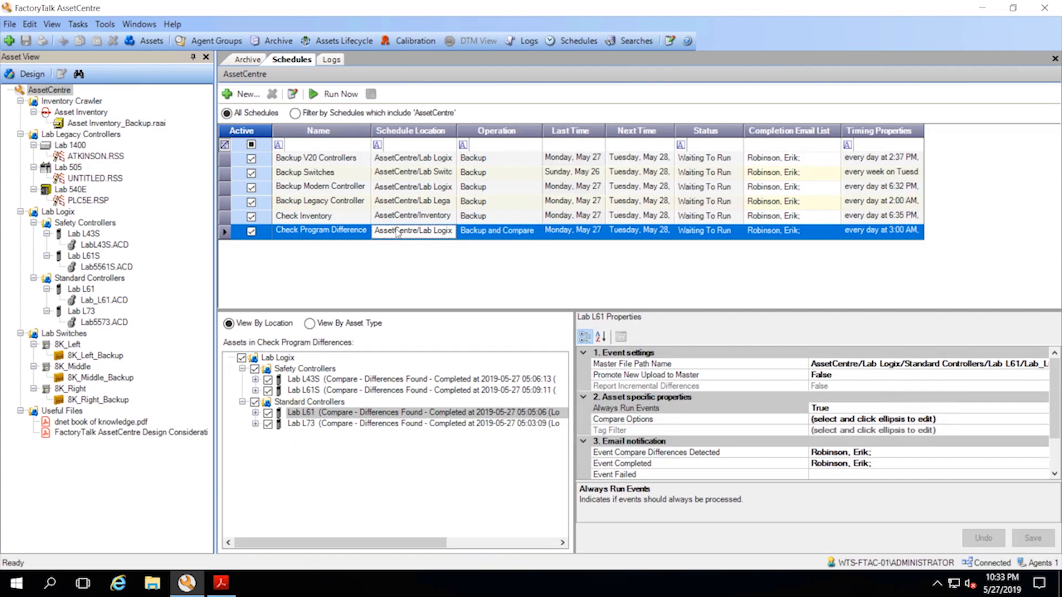
pyautogui.moveTo(382, 262)
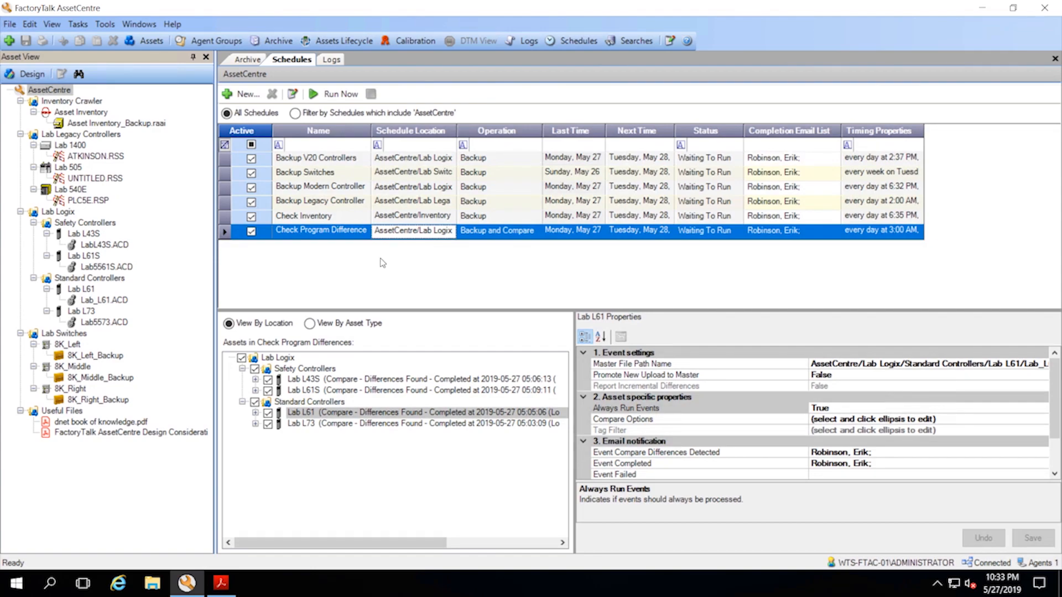
pyautogui.moveTo(520, 254)
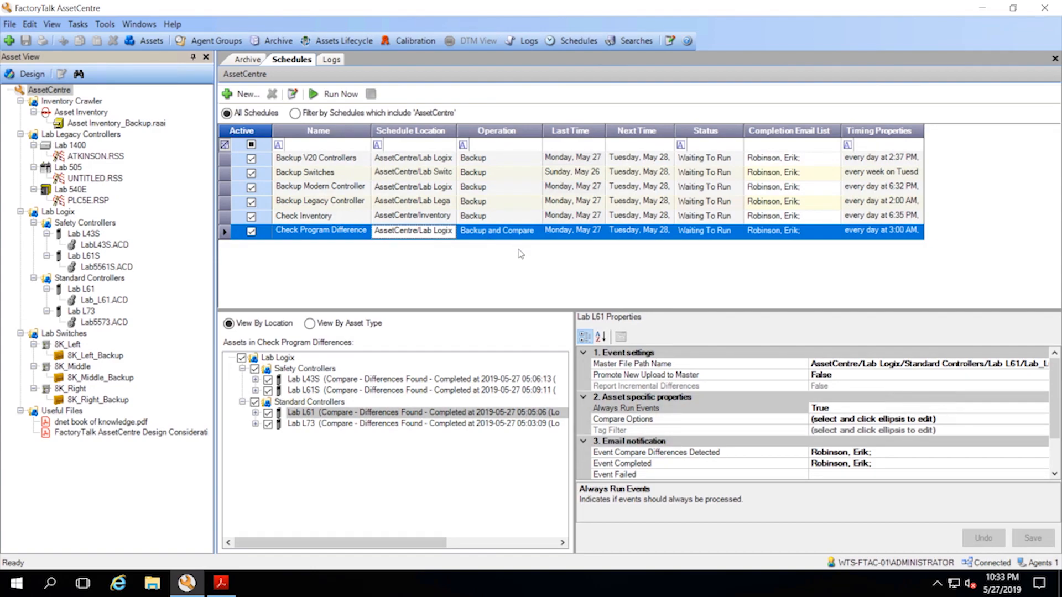
# Open the event log showing the Lab L61 compare warning about found differences.
pyautogui.click(330, 60)
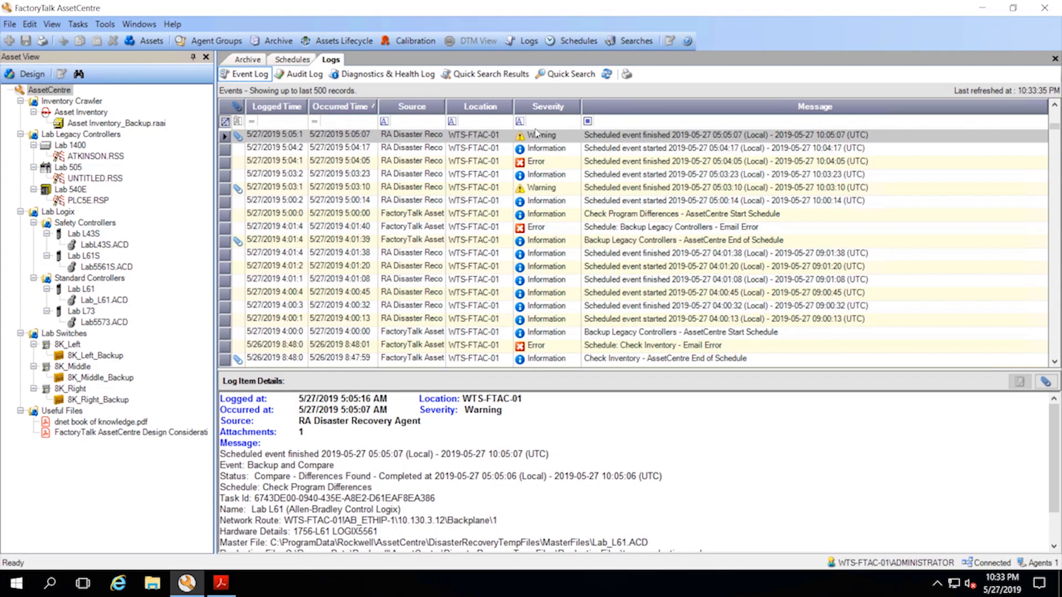
pyautogui.moveTo(308, 426)
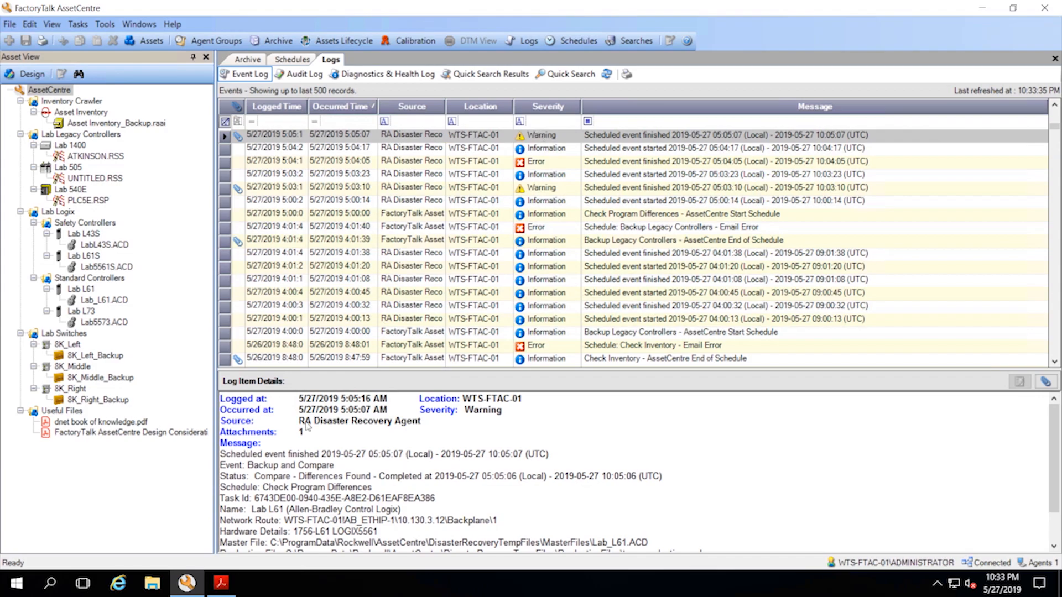
pyautogui.moveTo(271, 471)
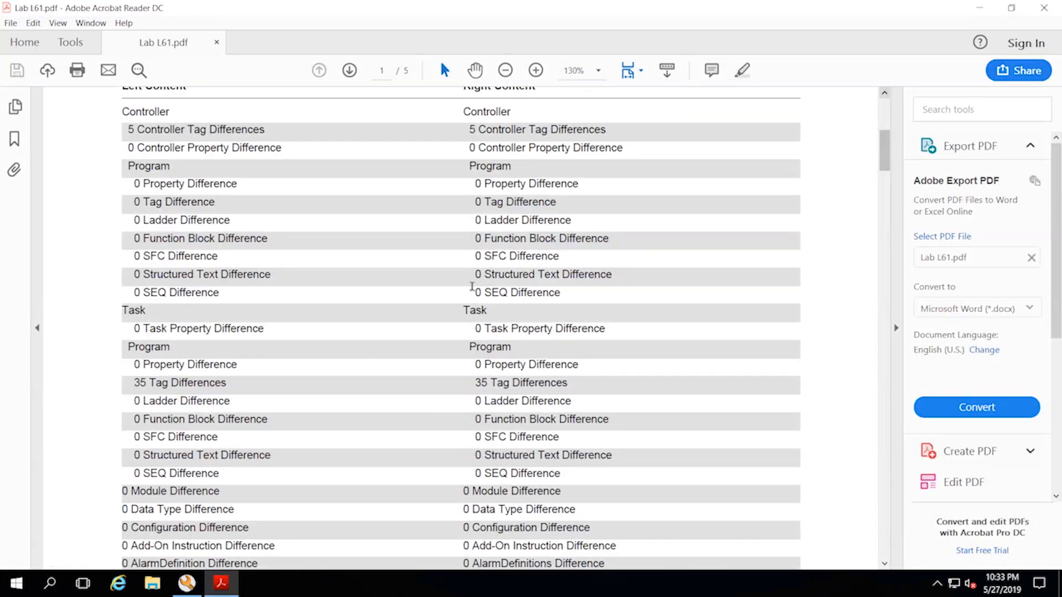
pyautogui.moveTo(304, 159)
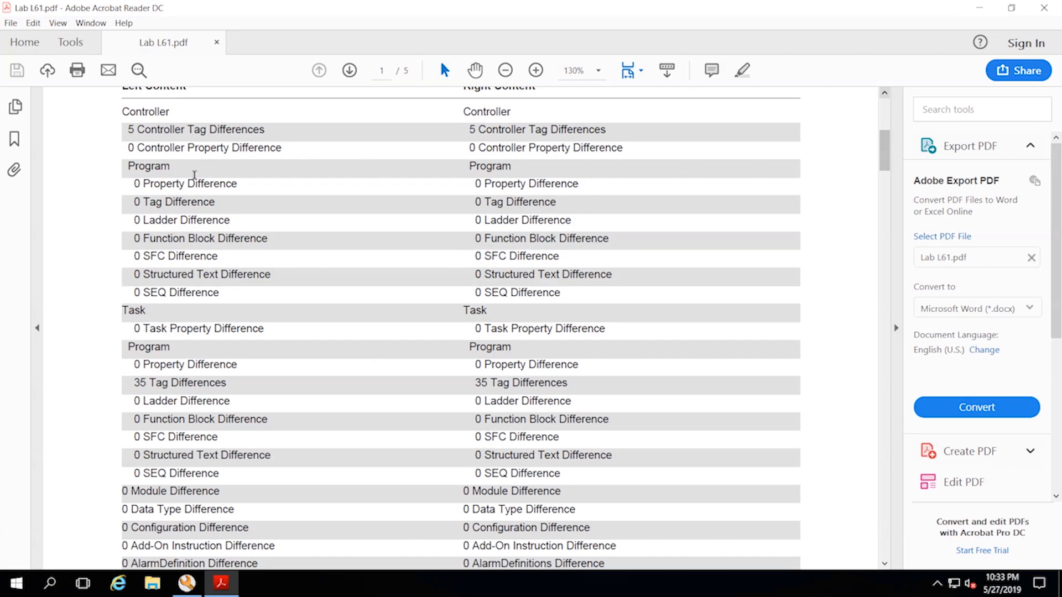
pyautogui.moveTo(584, 184)
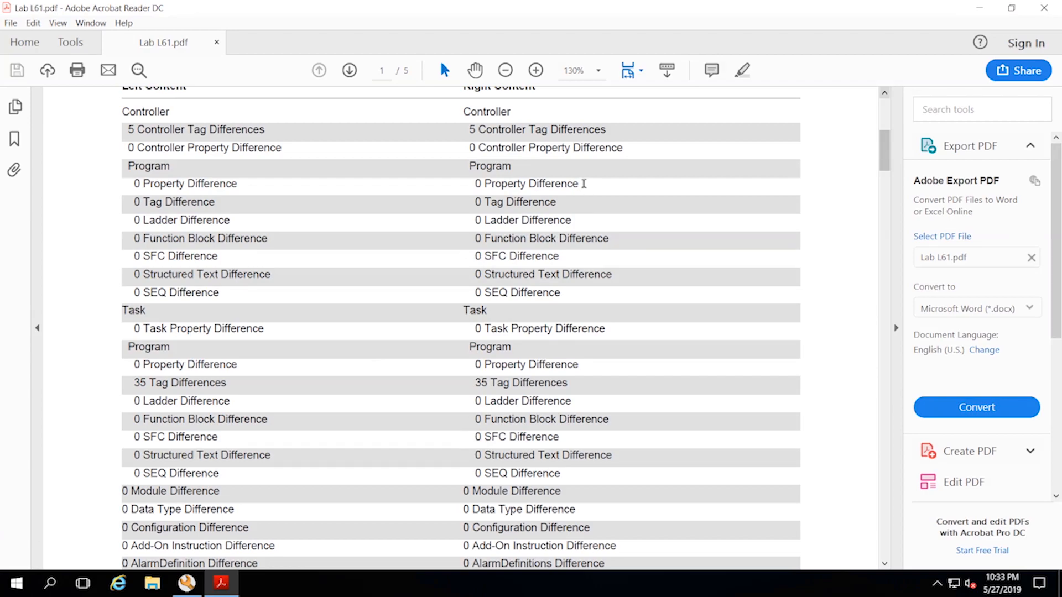